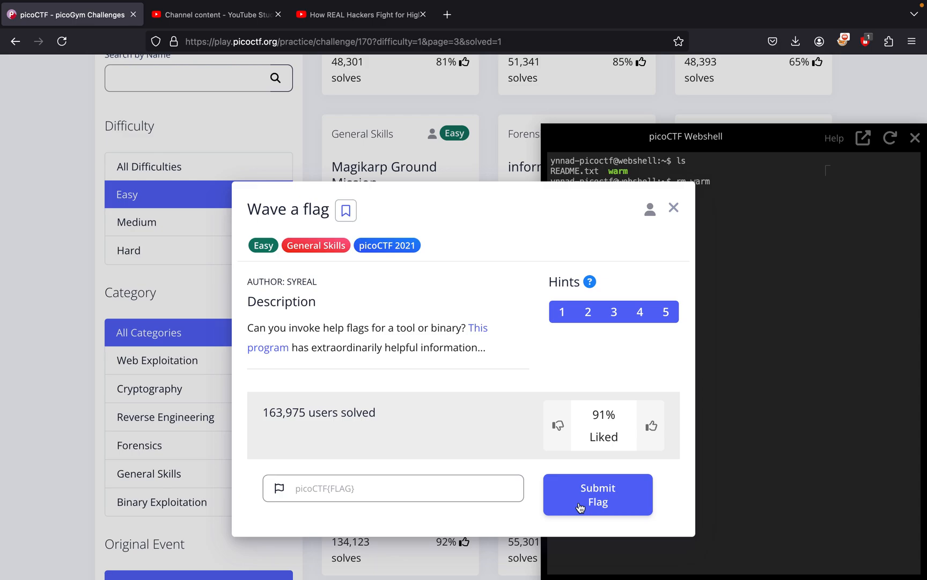
mouse_move(478, 401)
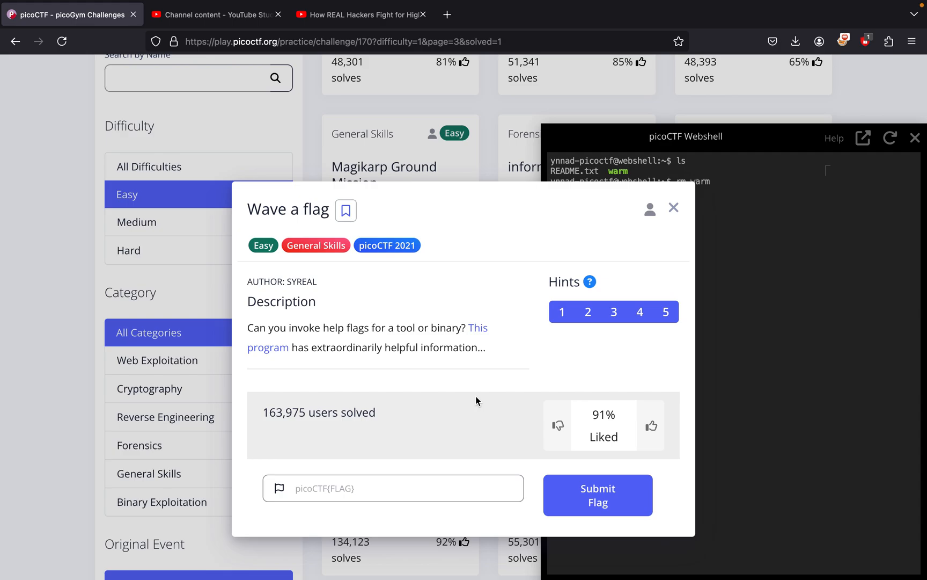
- Download warm with wget from the challenge's mercury.picoctf.net link, then list the home folder
click(673, 208)
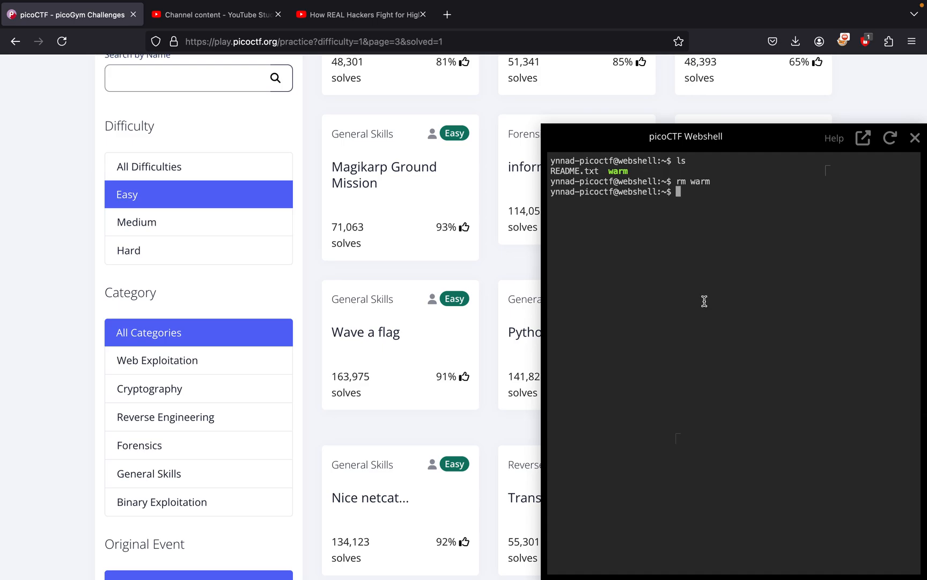
text(wget)
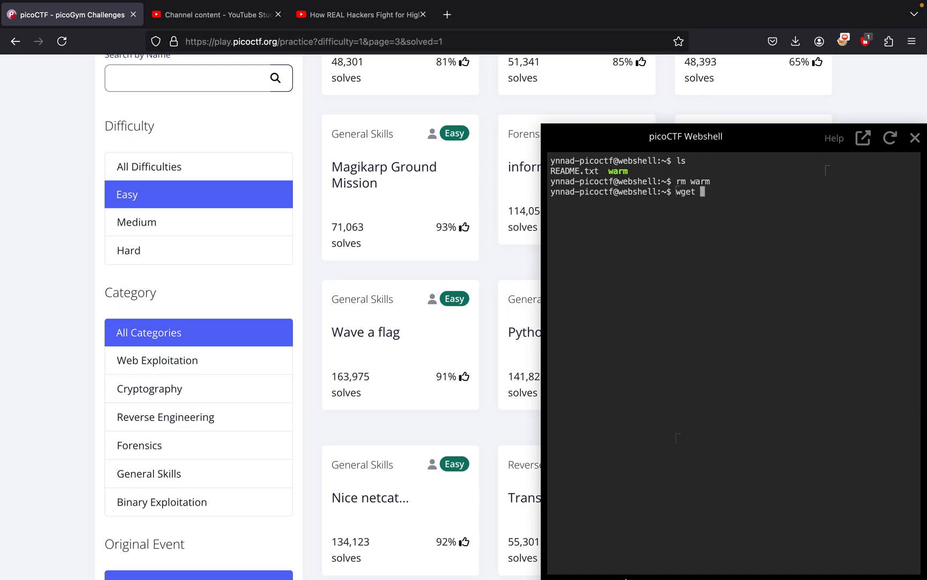
mouse_move(394, 373)
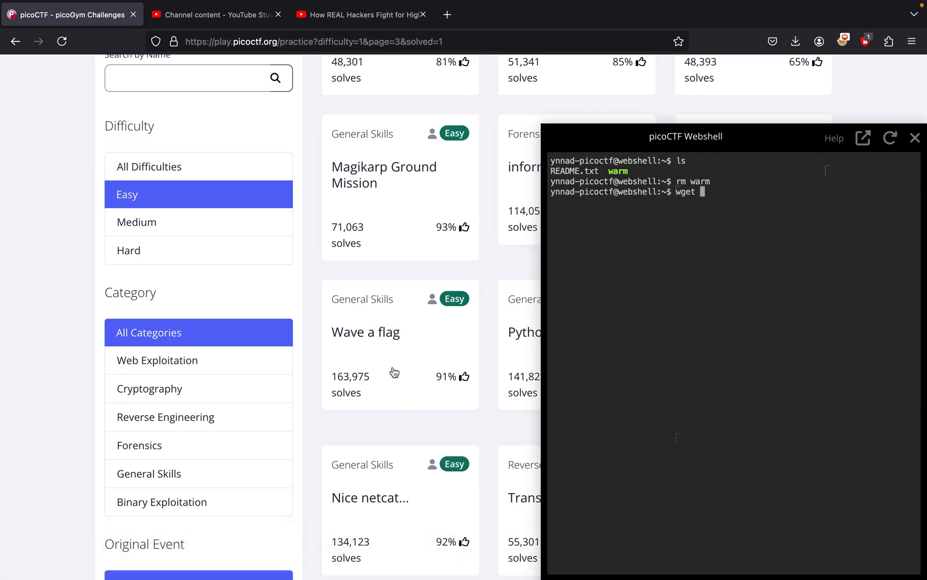
click(365, 331)
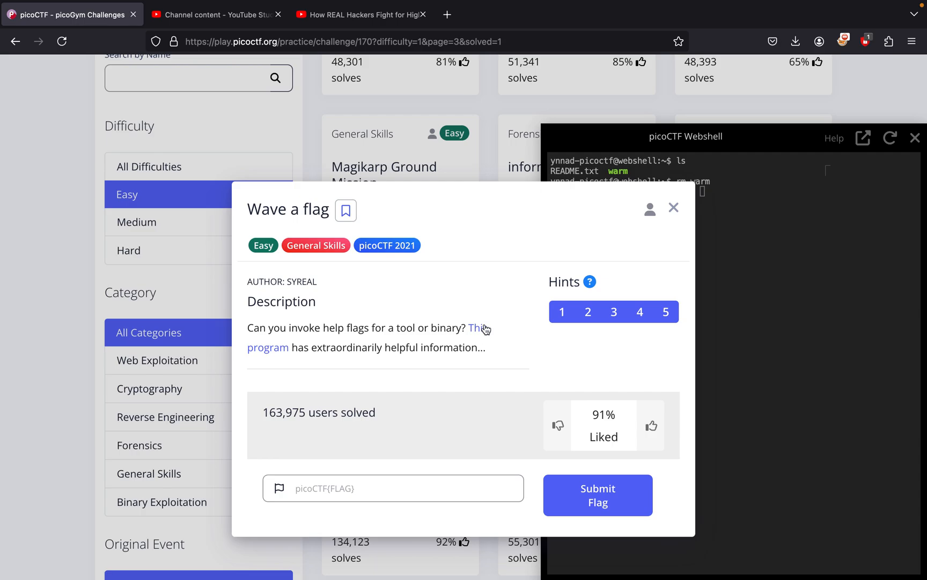
right_click(479, 327)
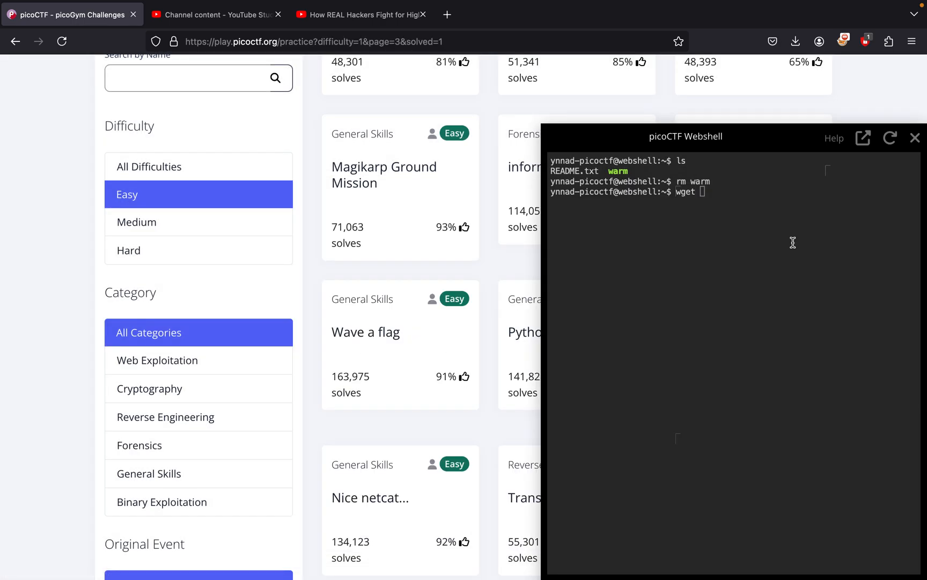
text(https://mercury.picoctf.net/static/b28b6021d6040b086c2226ebeb913bc2/warm)
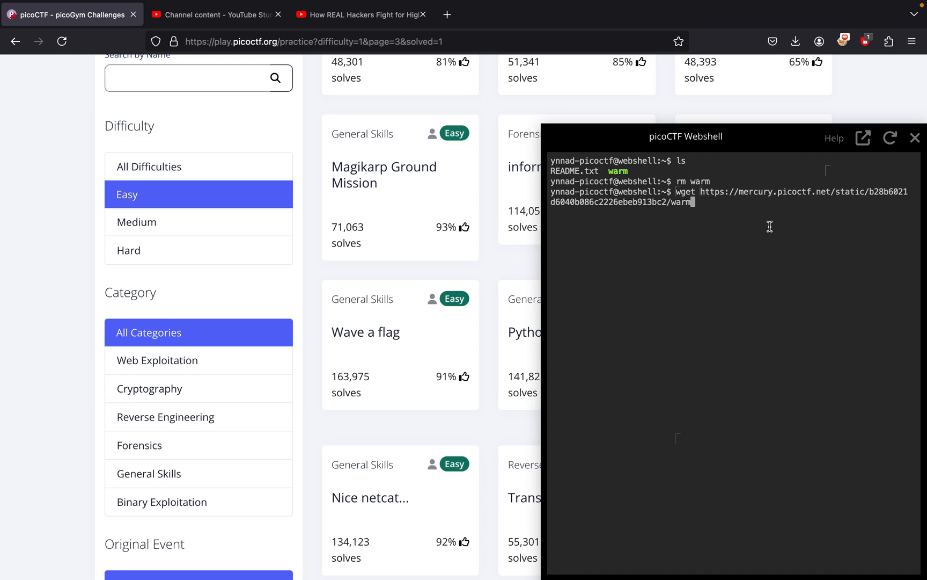
key(Return)
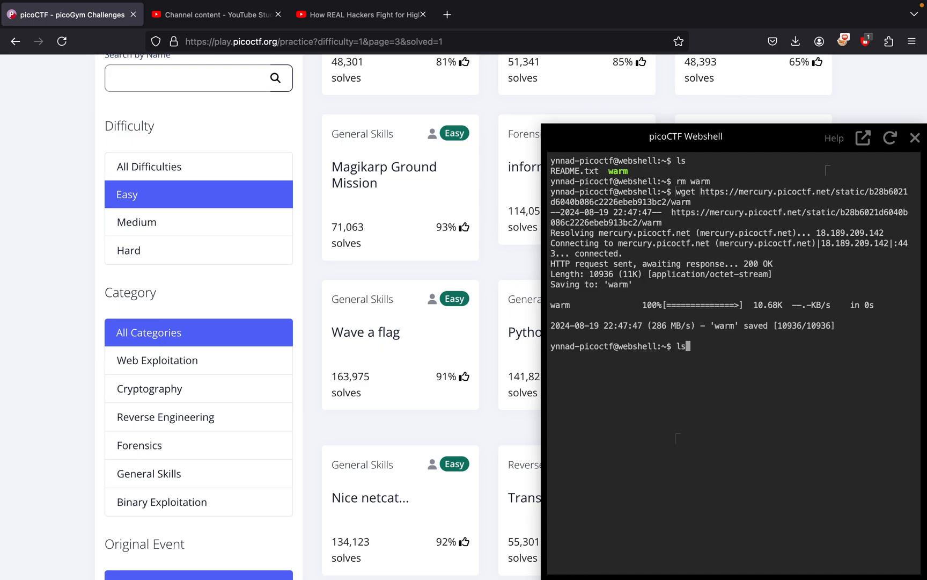
key(Return)
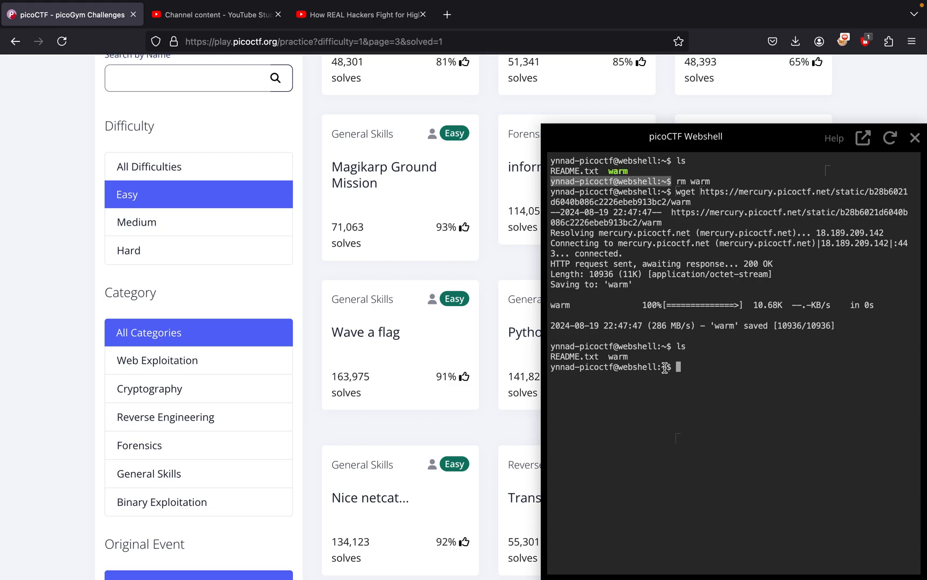
- Try ./warm, hit Permission denied, then grant execute permission with chmod +x warm
text(./)
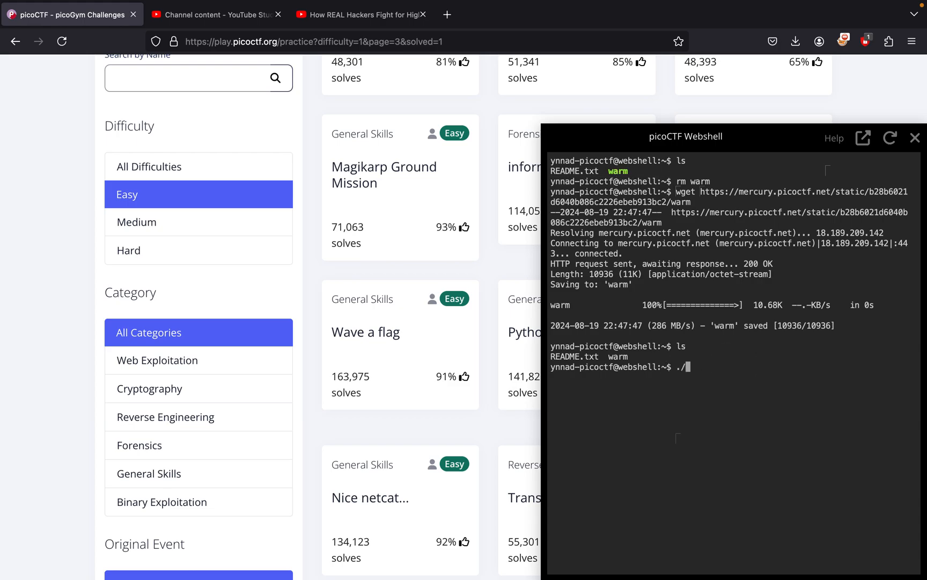
key(Return)
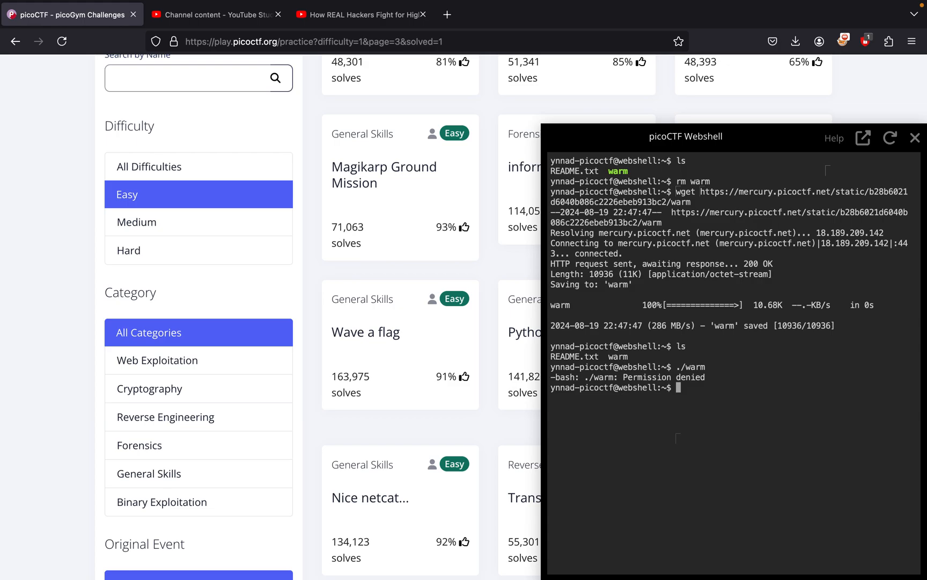
text(ch)
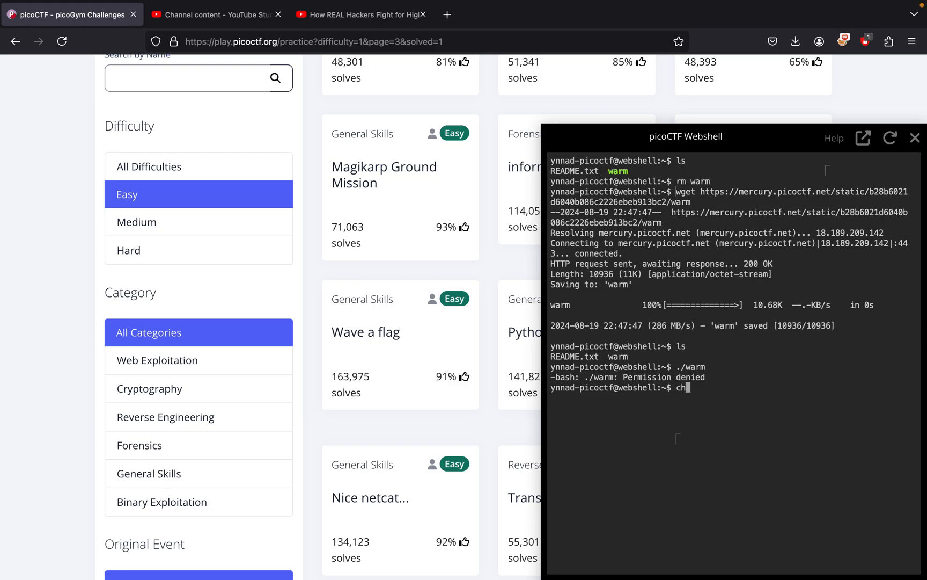
text(mod)
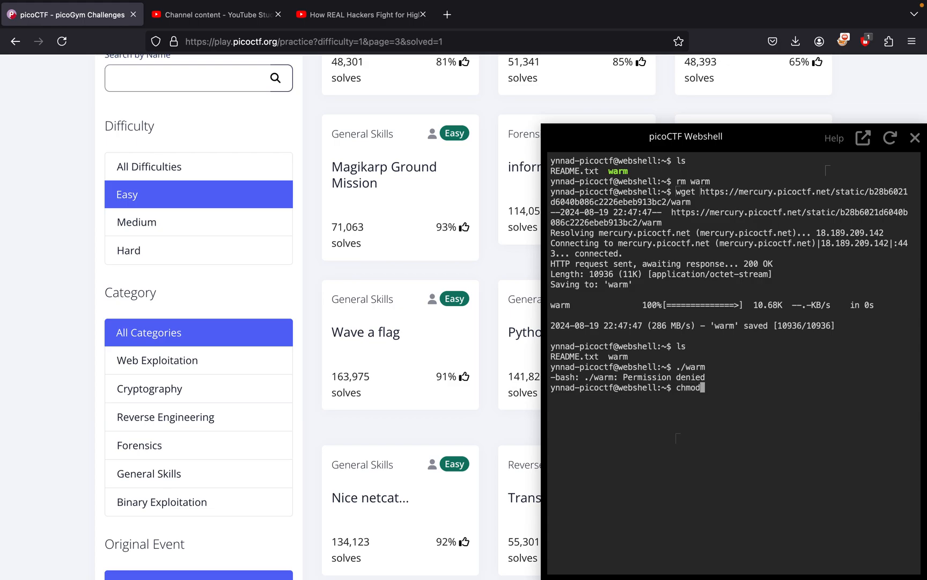
text(+x wa)
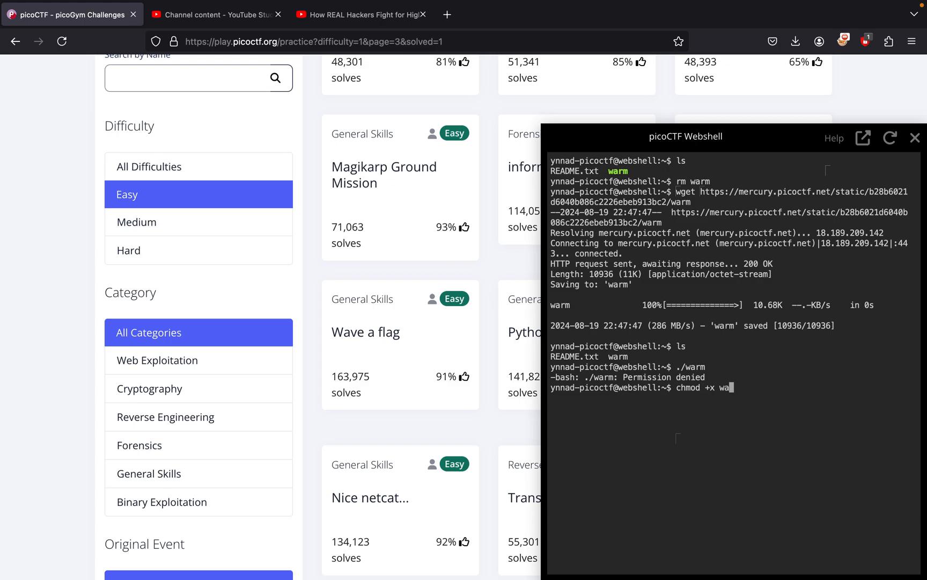
key(Return)
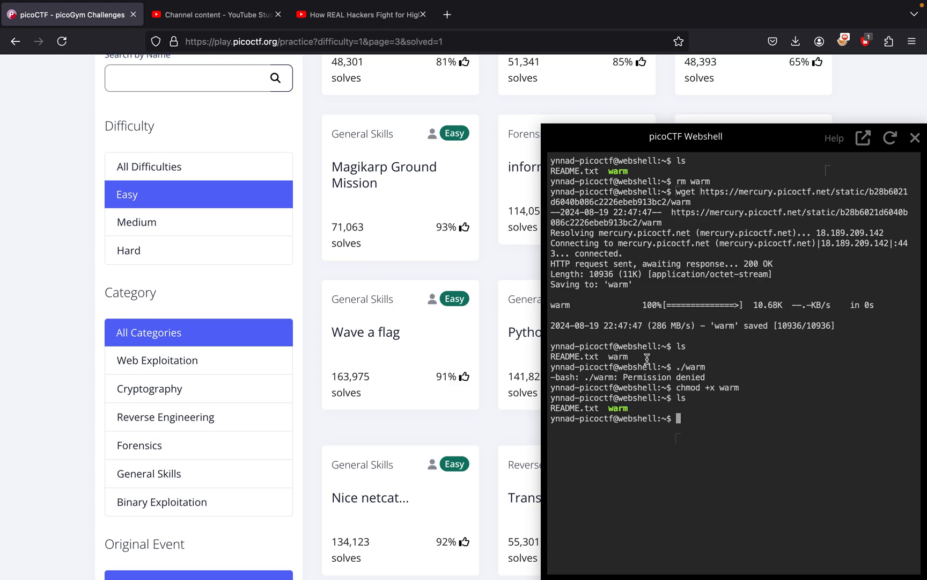
mouse_move(708, 411)
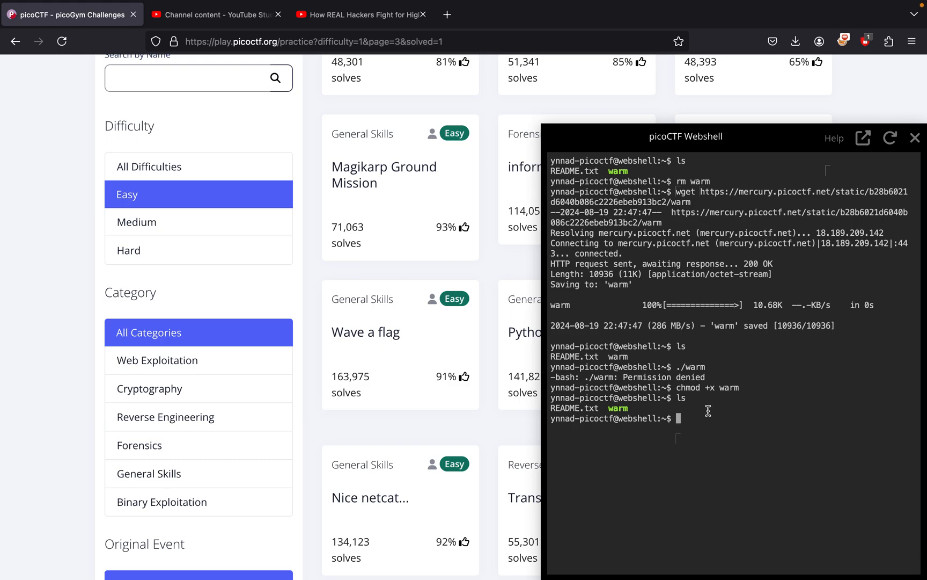
- Run ./warm, then run ./warm -h to print the picoCTF flag
text(./)
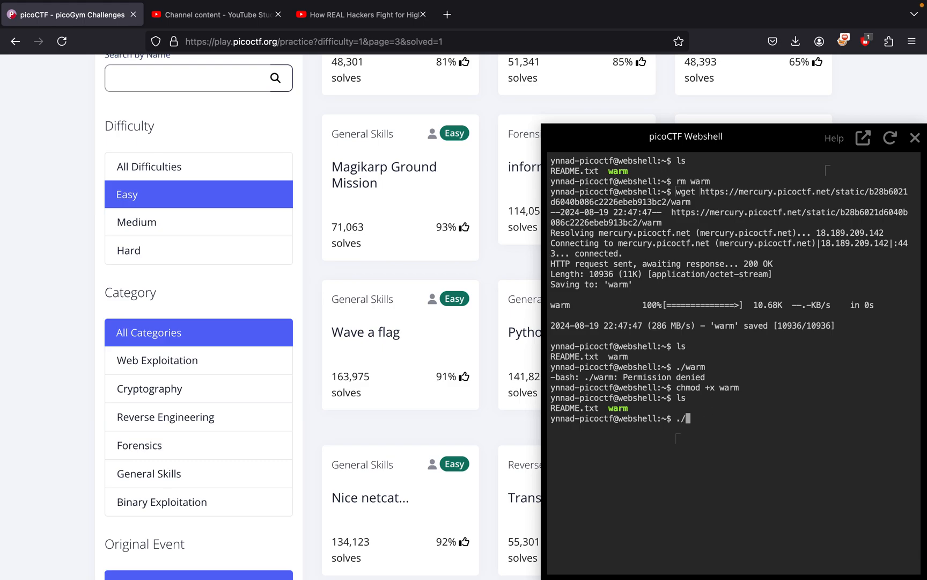
key(Return)
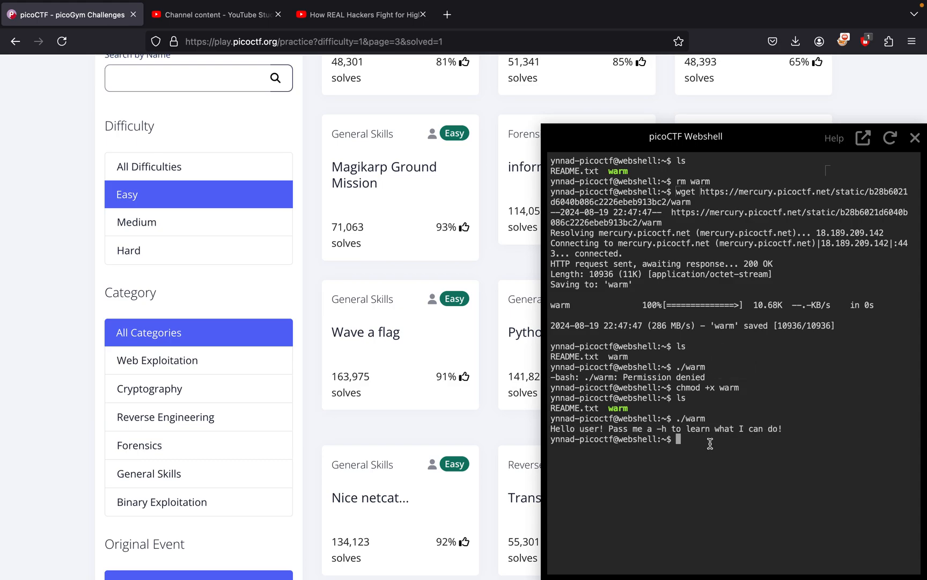
text(./)
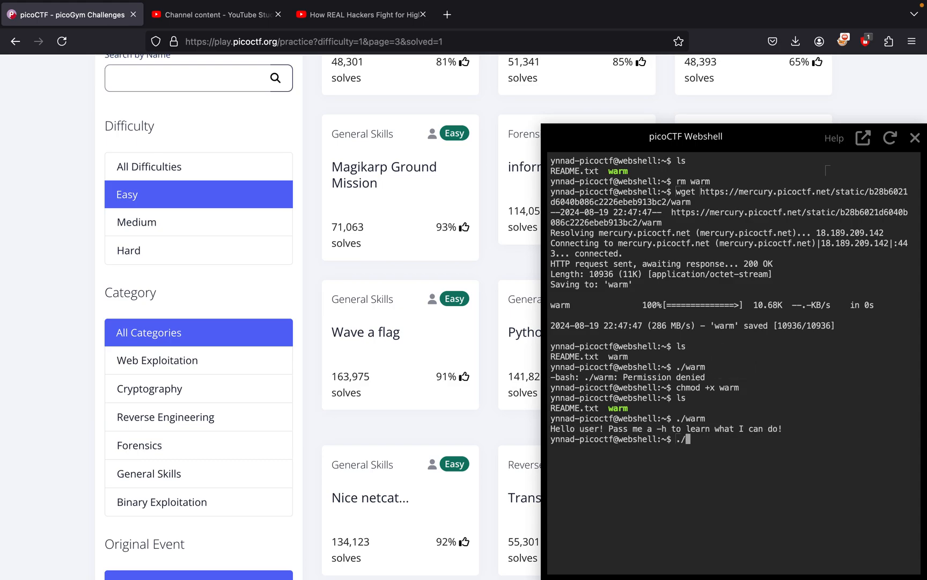
text(warm)
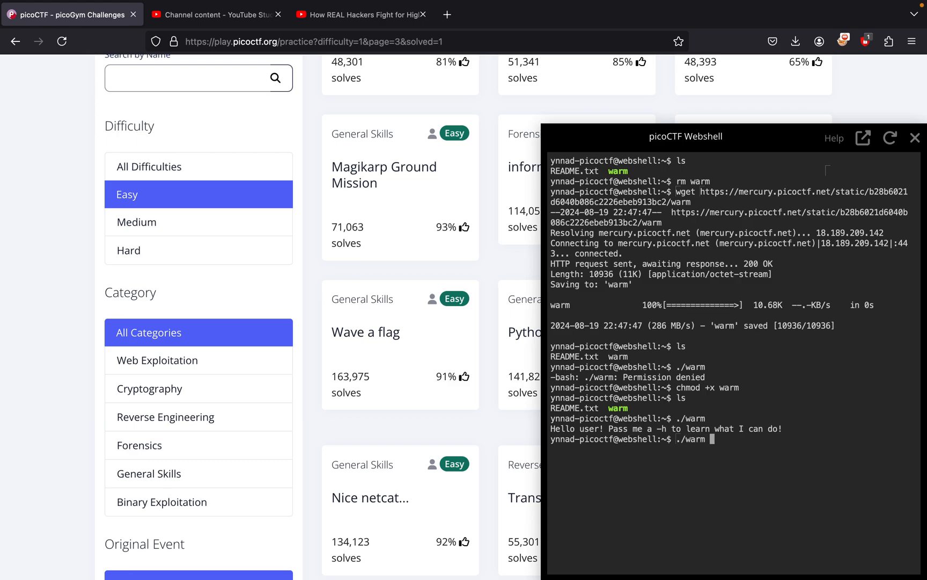
text(-h)
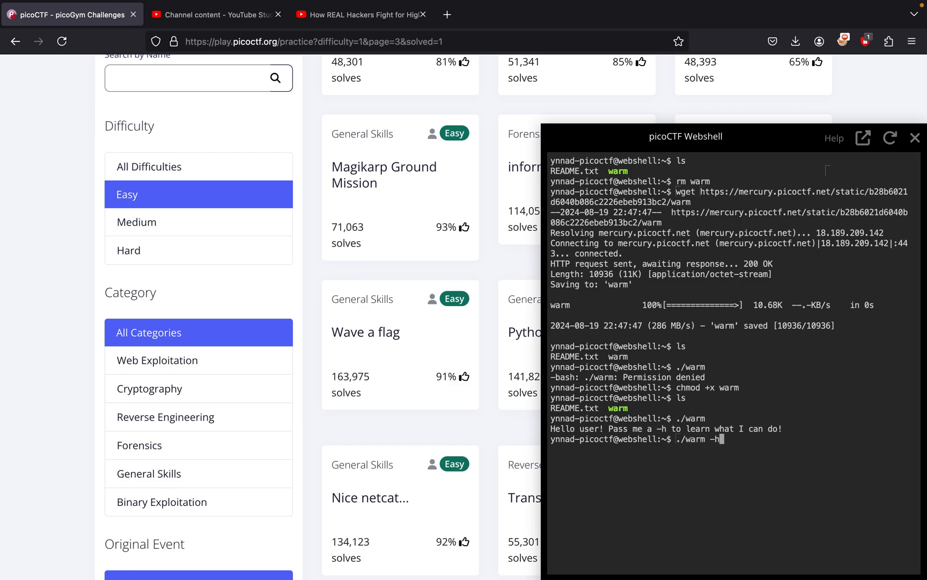
key(Return)
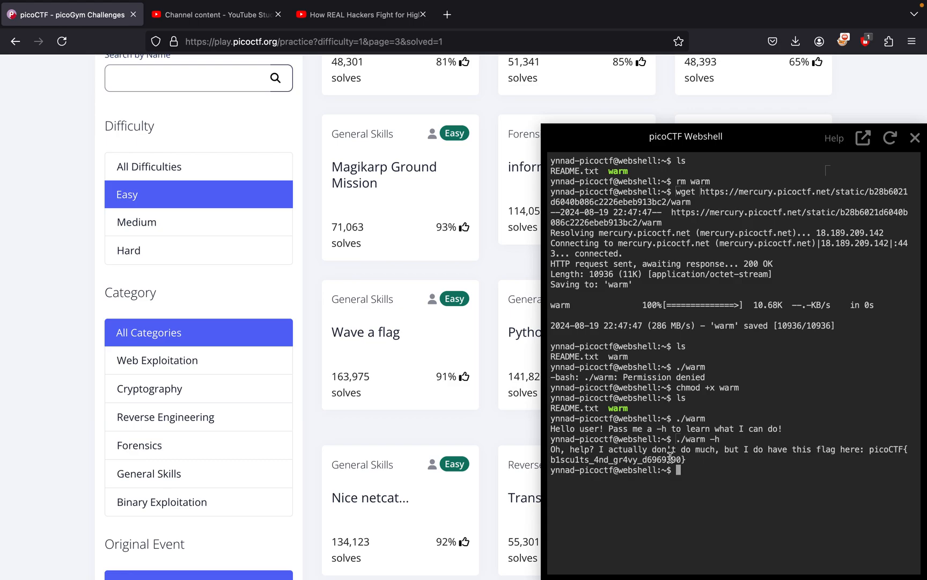
mouse_move(737, 459)
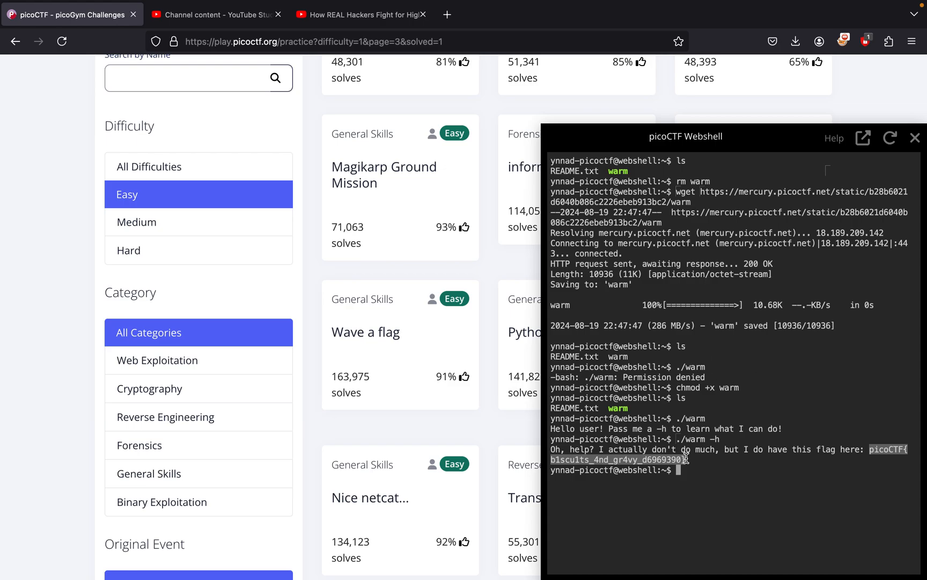
click(366, 331)
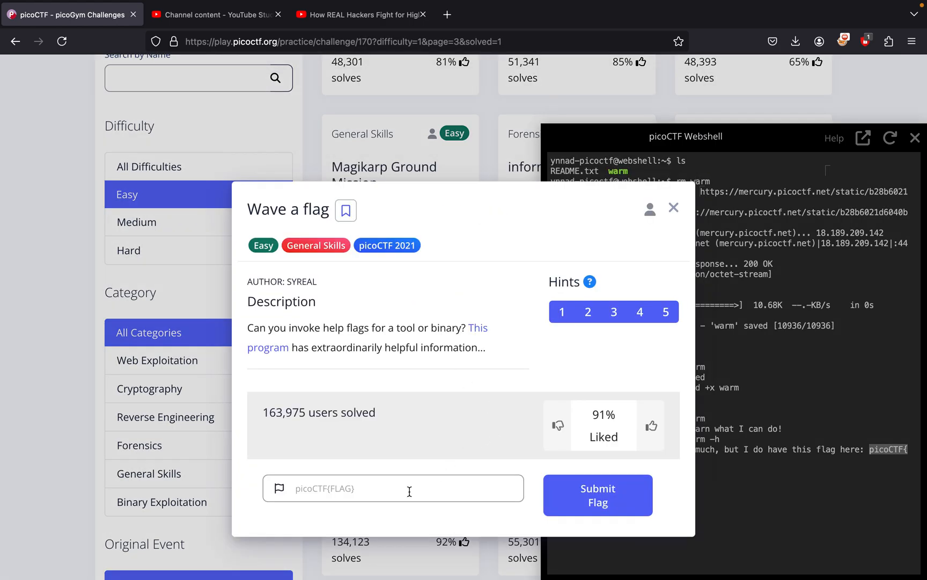
text(picoCTF{b1scu1ts_4nd_gr4vy_d6969390})
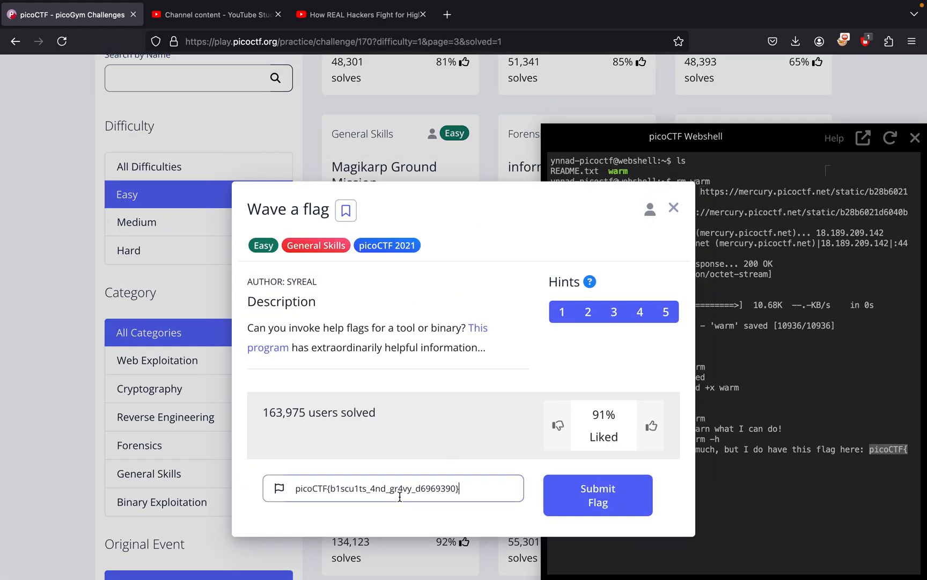
click(598, 495)
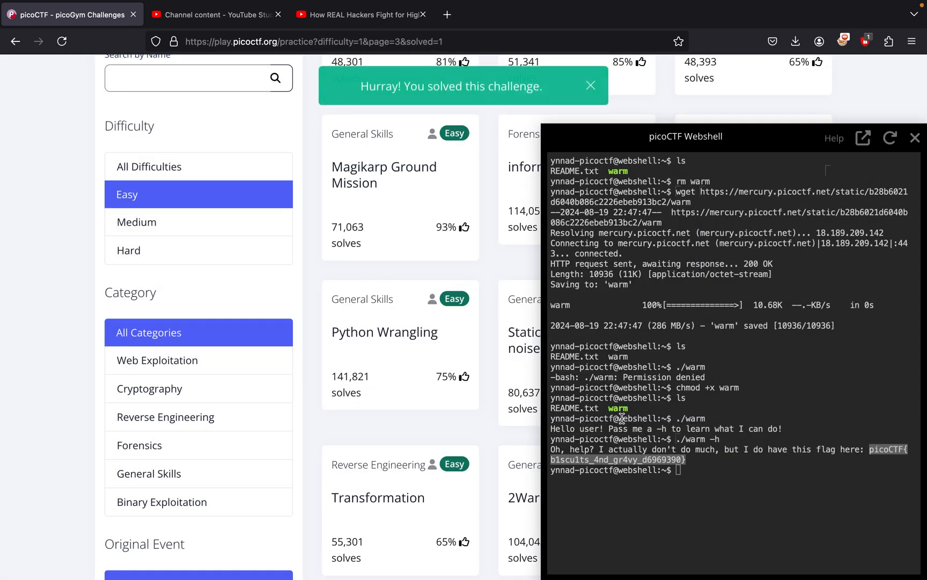
mouse_move(583, 384)
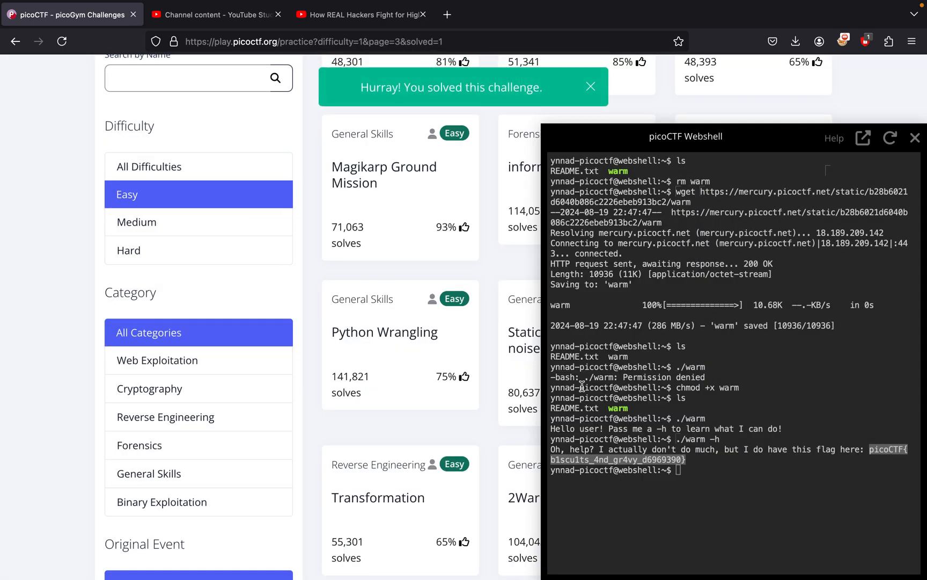
click(590, 86)
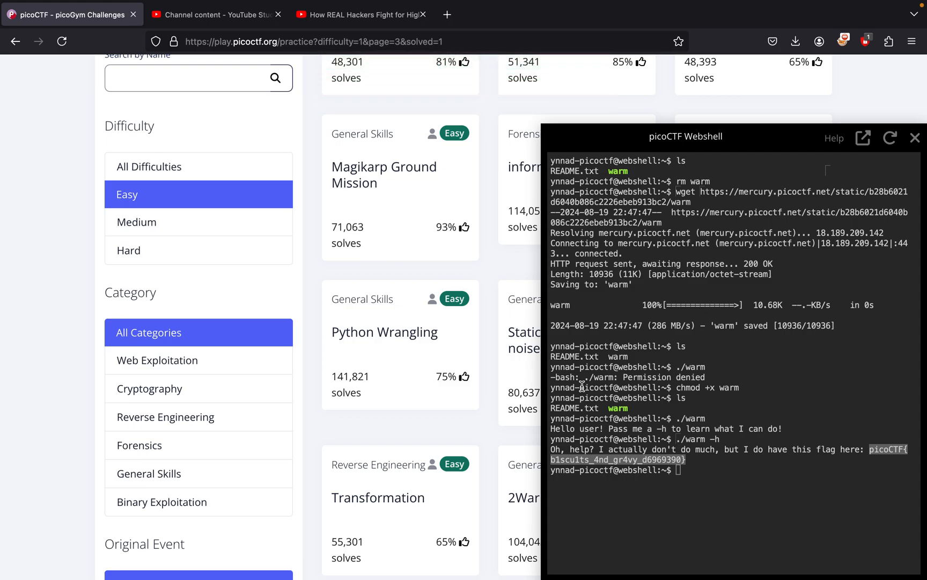